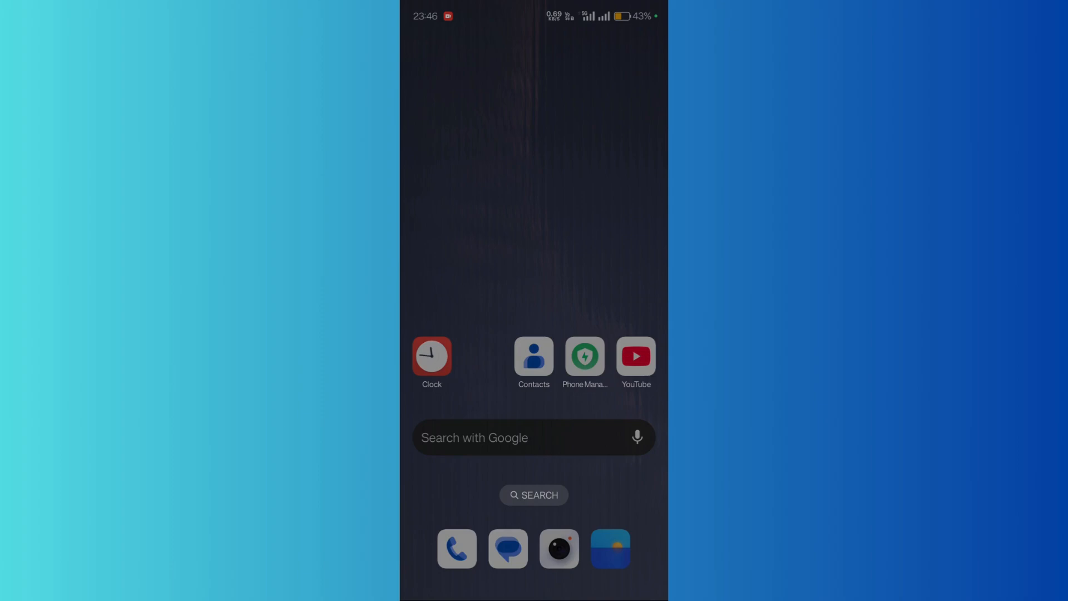
Swipe down from the home screen to reveal the Quick Settings toggle grid
scroll(down, 3)
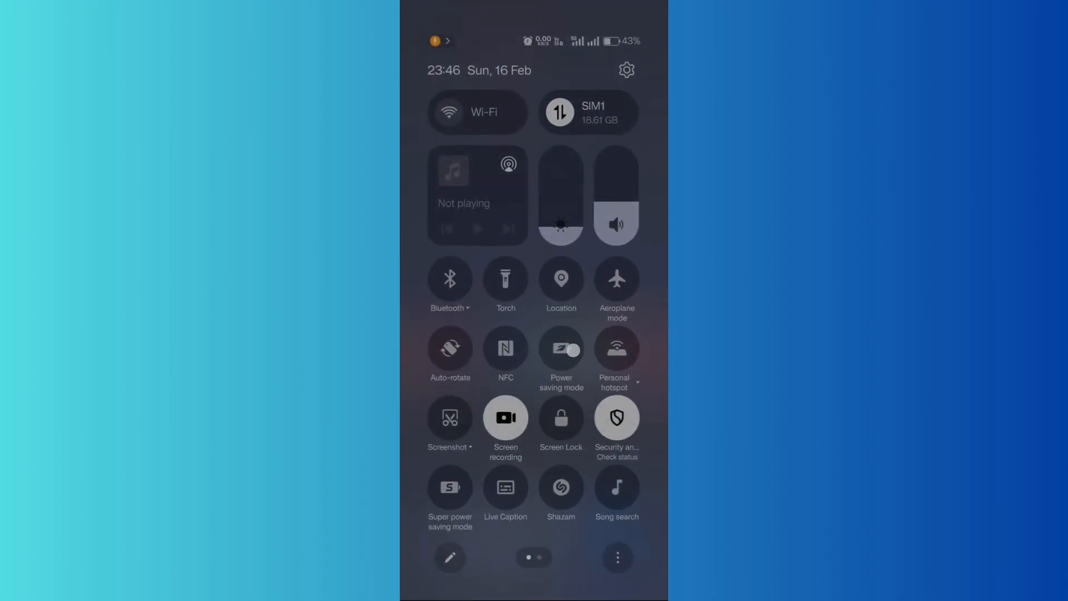
Open Settings from the Quick Settings gear and scroll down toward Battery
click(561, 348)
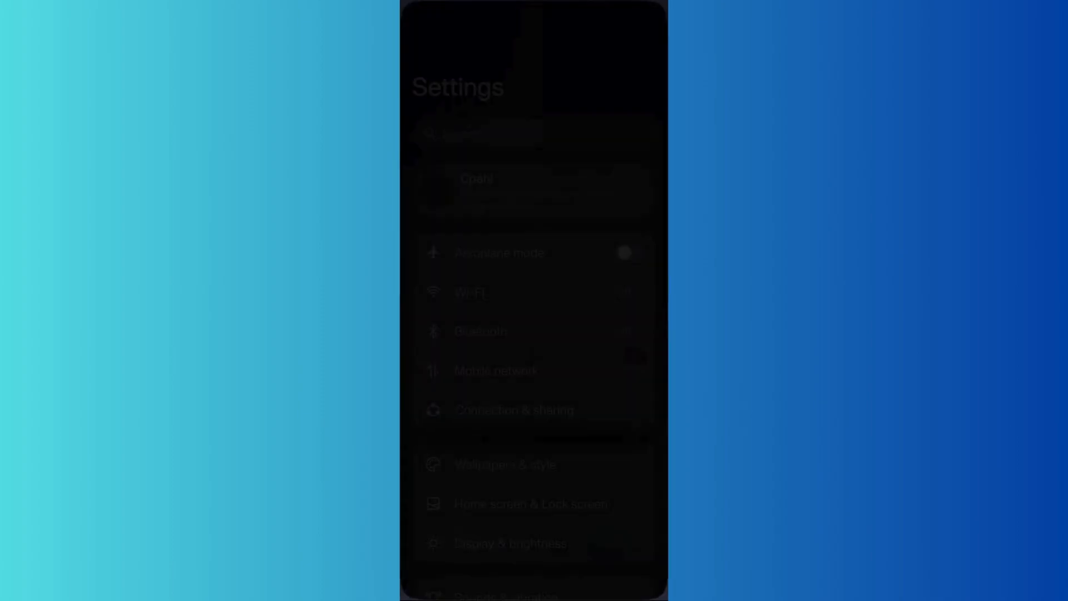
scroll(down, 3)
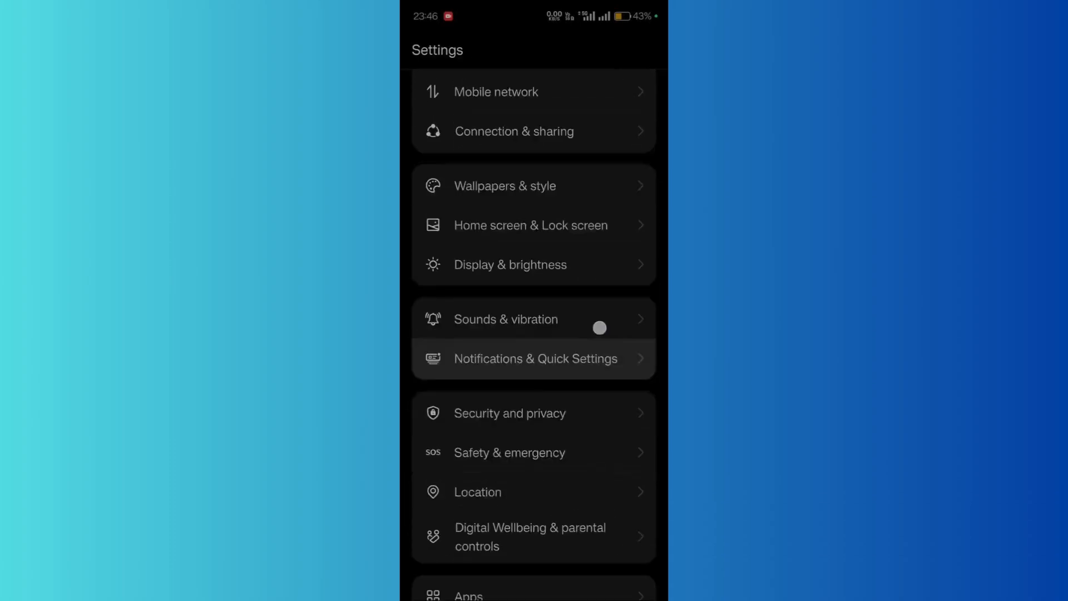
scroll(down, 3)
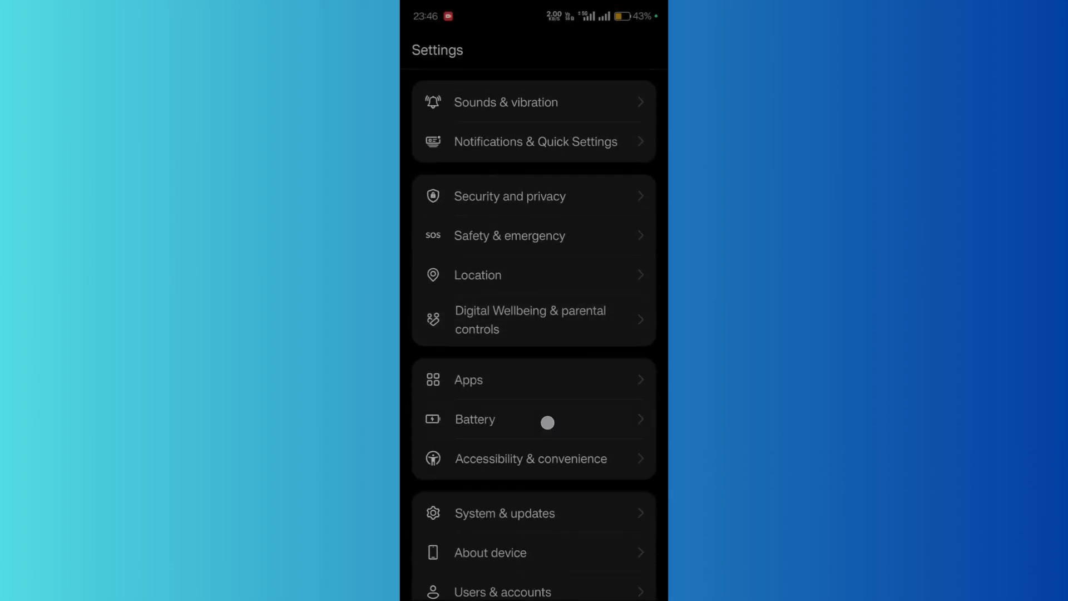
Switch the battery mode from Power saving to Balanced, then go back to the home screen
click(475, 419)
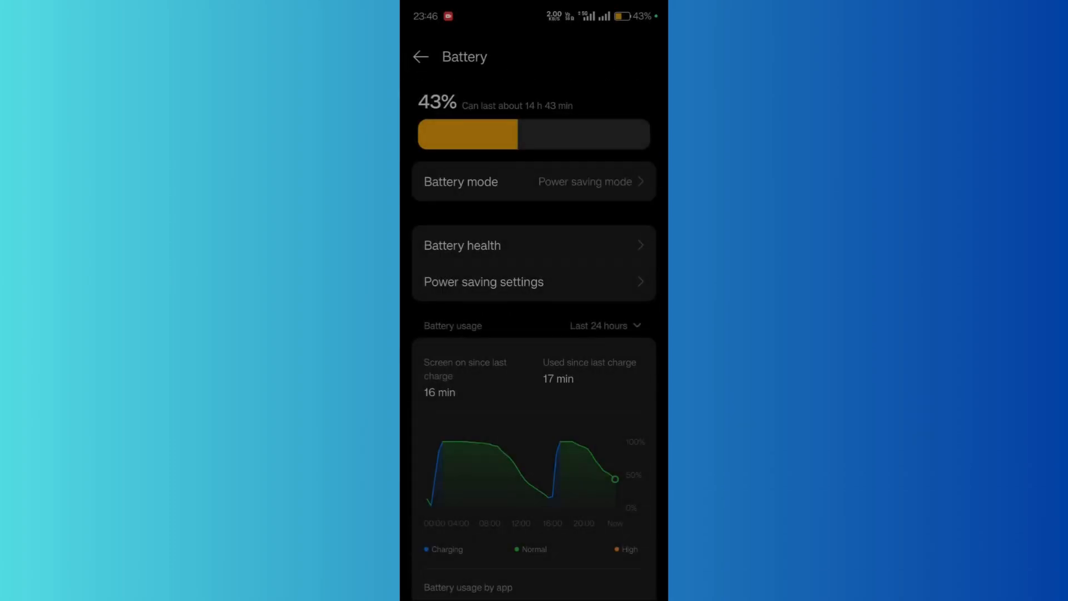
click(566, 187)
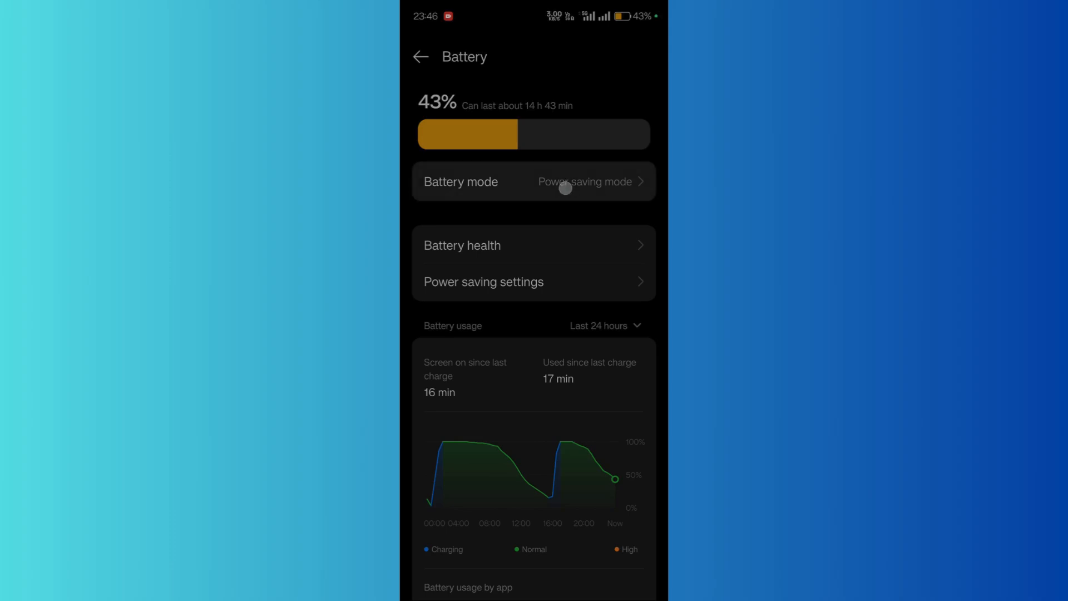
click(534, 182)
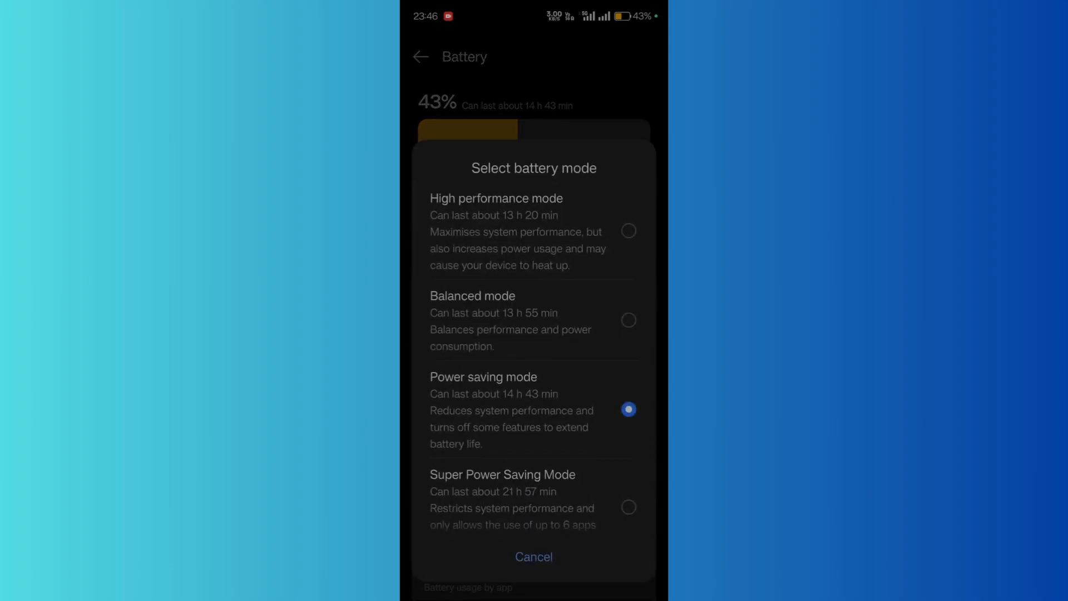
click(628, 321)
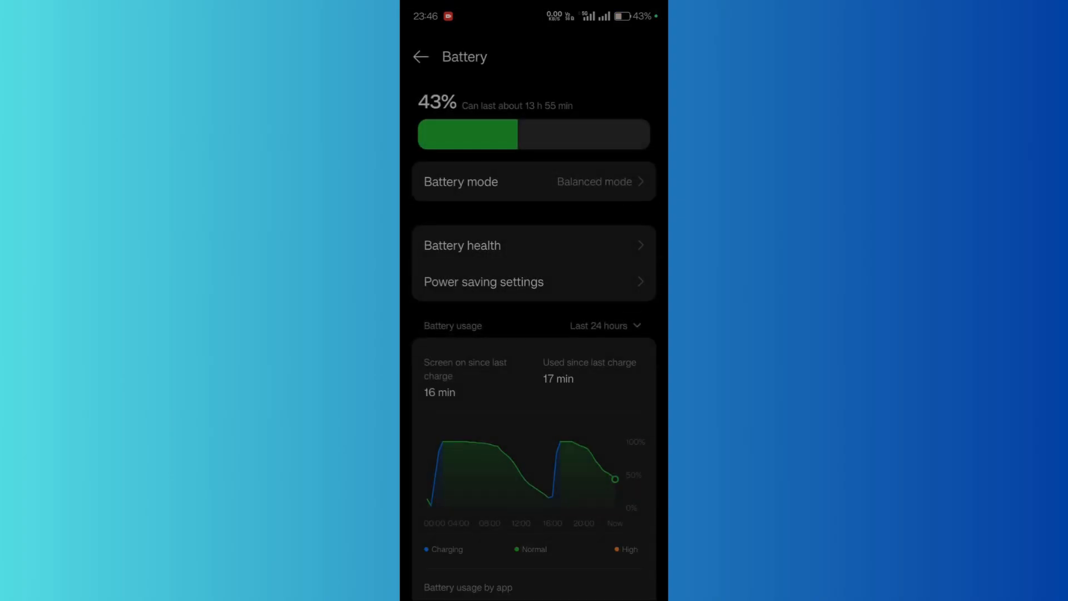
key(HOME)
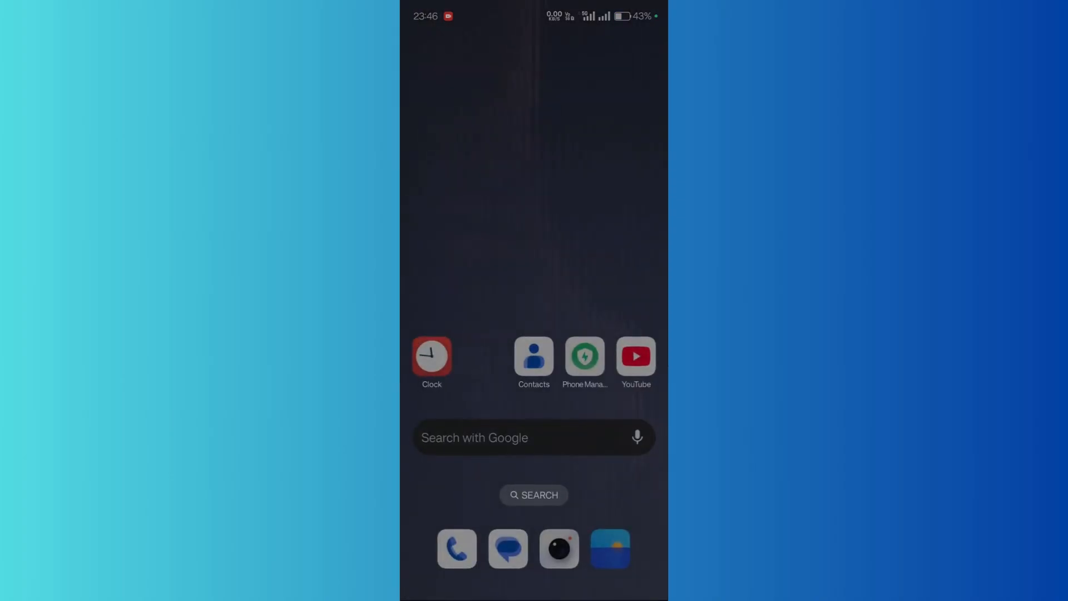